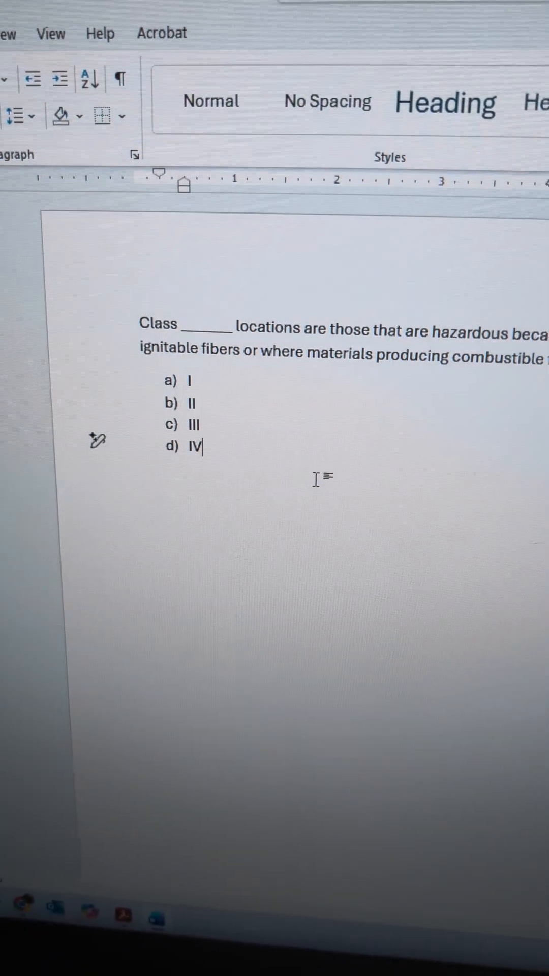
pyautogui.hscroll(3)
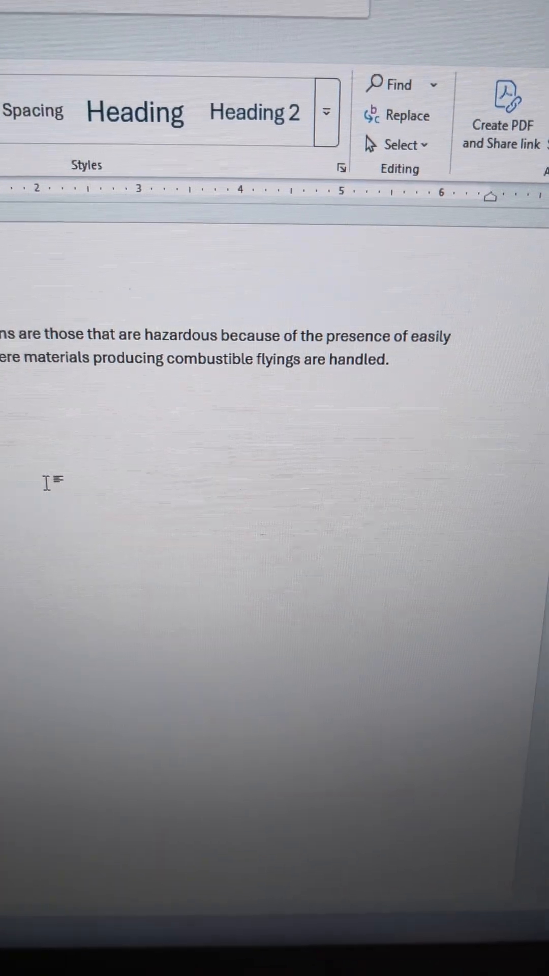